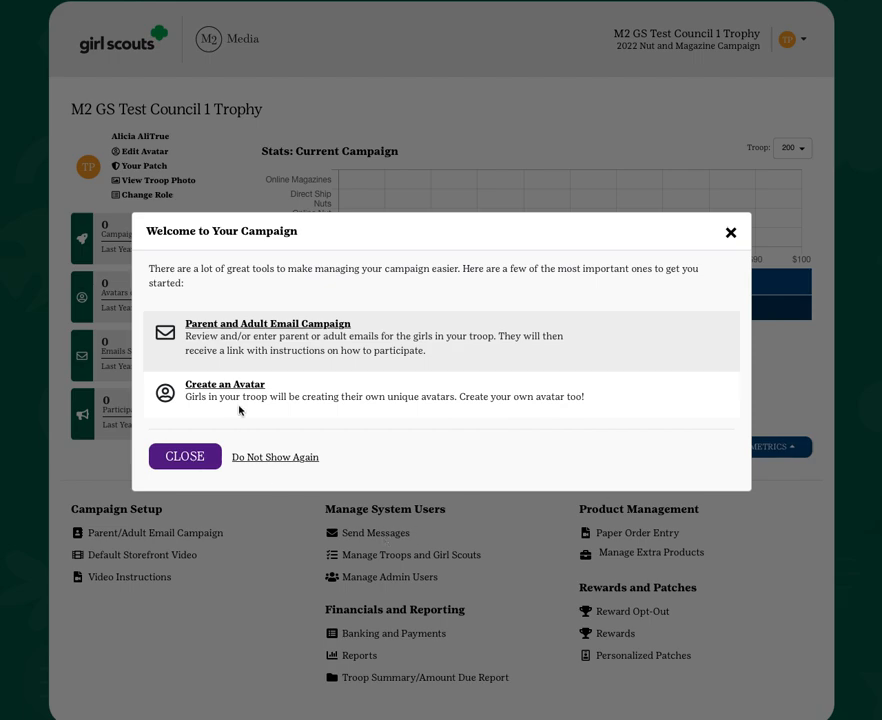
mouse_move(260, 322)
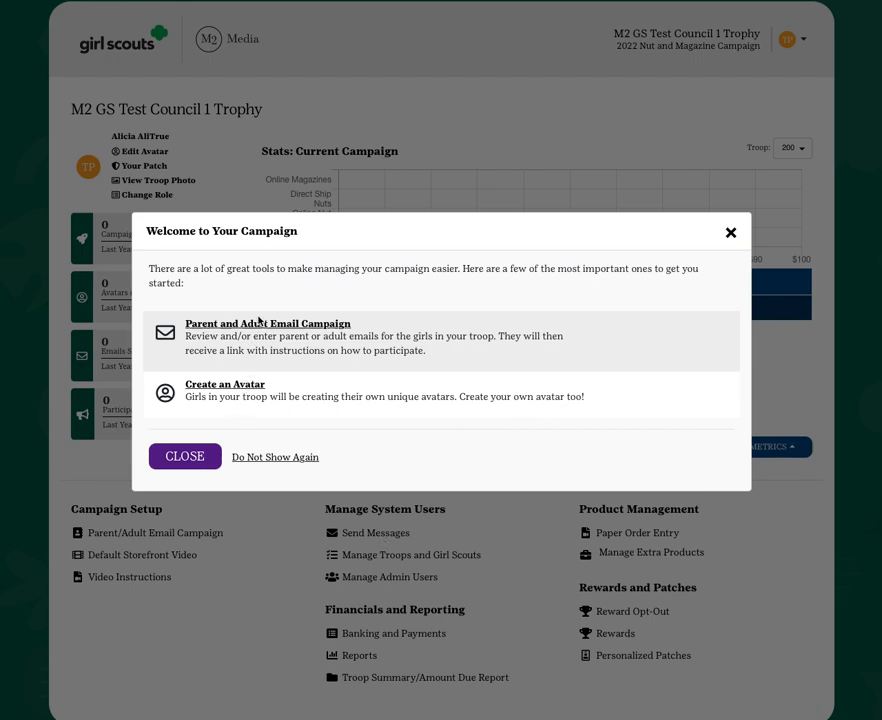
mouse_move(264, 332)
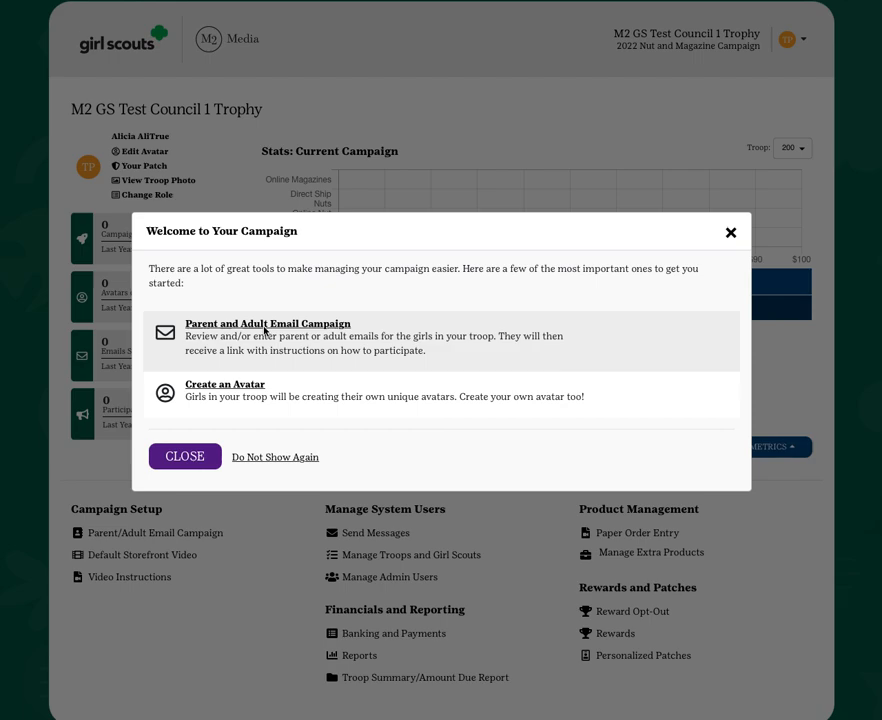
mouse_move(265, 329)
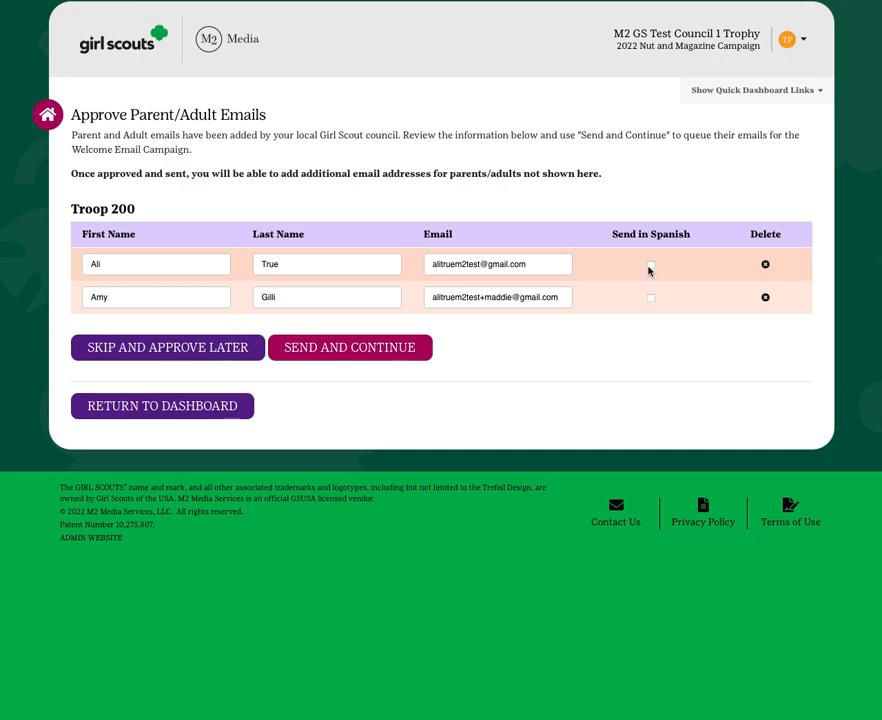
mouse_move(365, 357)
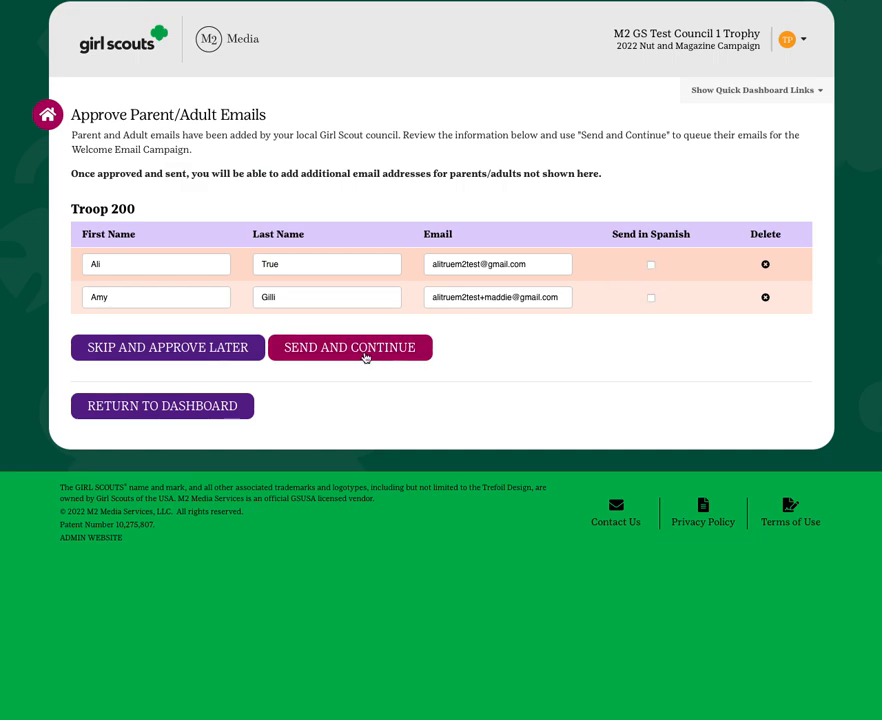
mouse_move(721, 318)
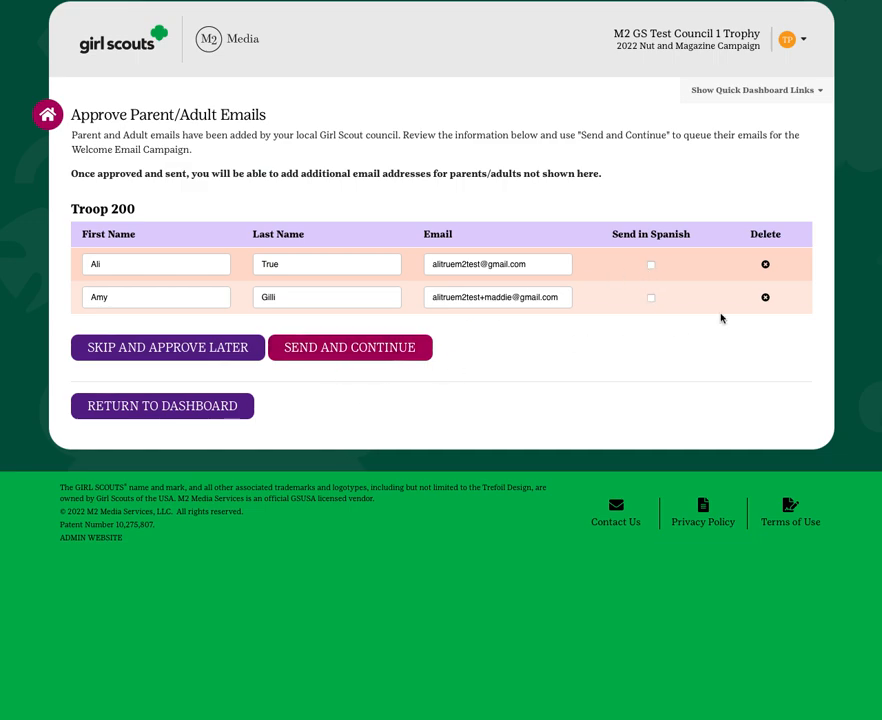
mouse_move(332, 357)
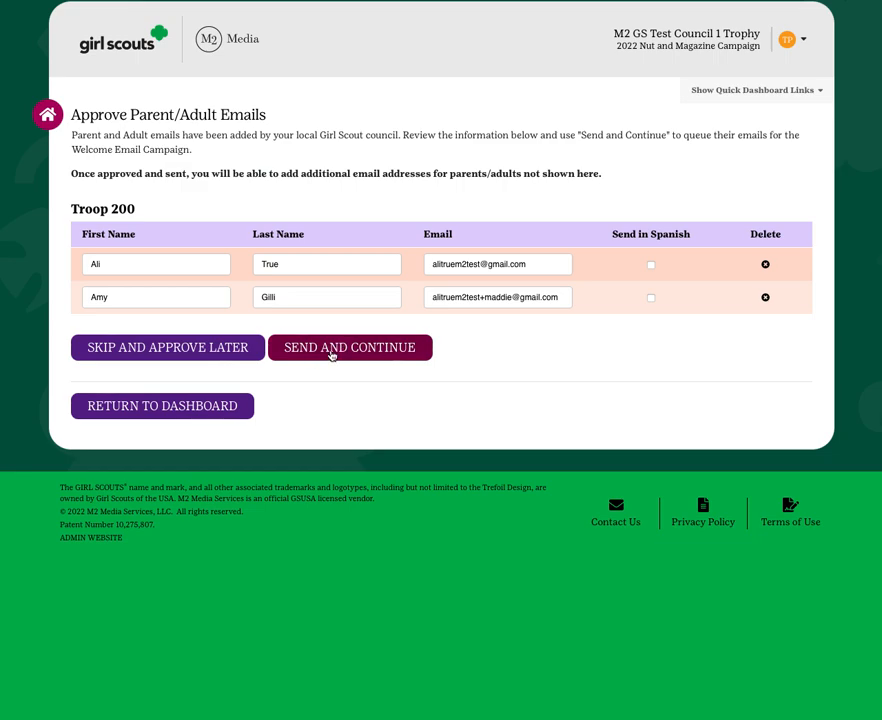
- Approve the two Troop 200 parent/adult emails with Send and Continue
click(349, 347)
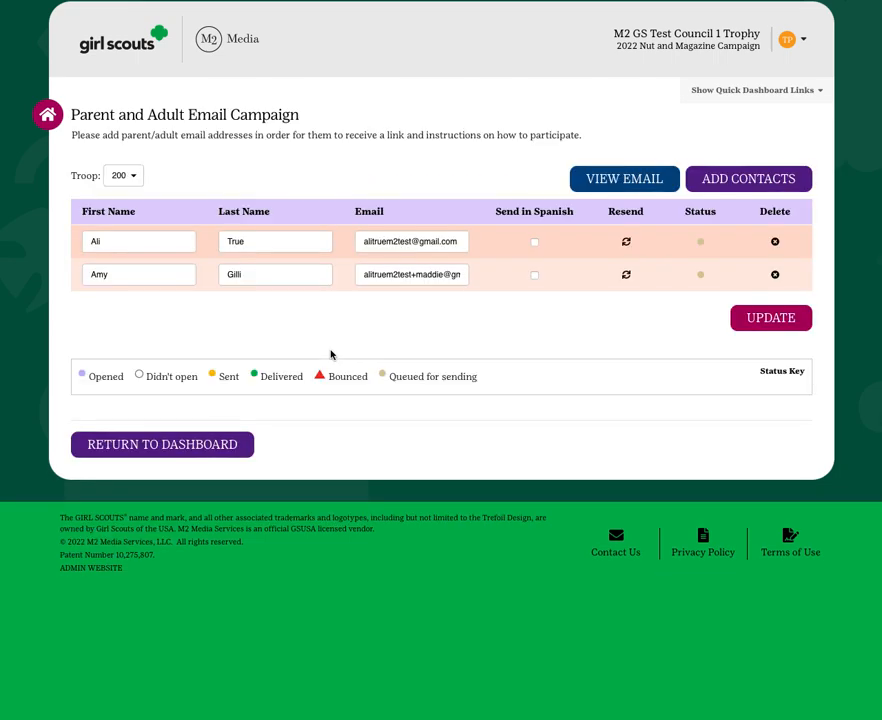
mouse_move(155, 201)
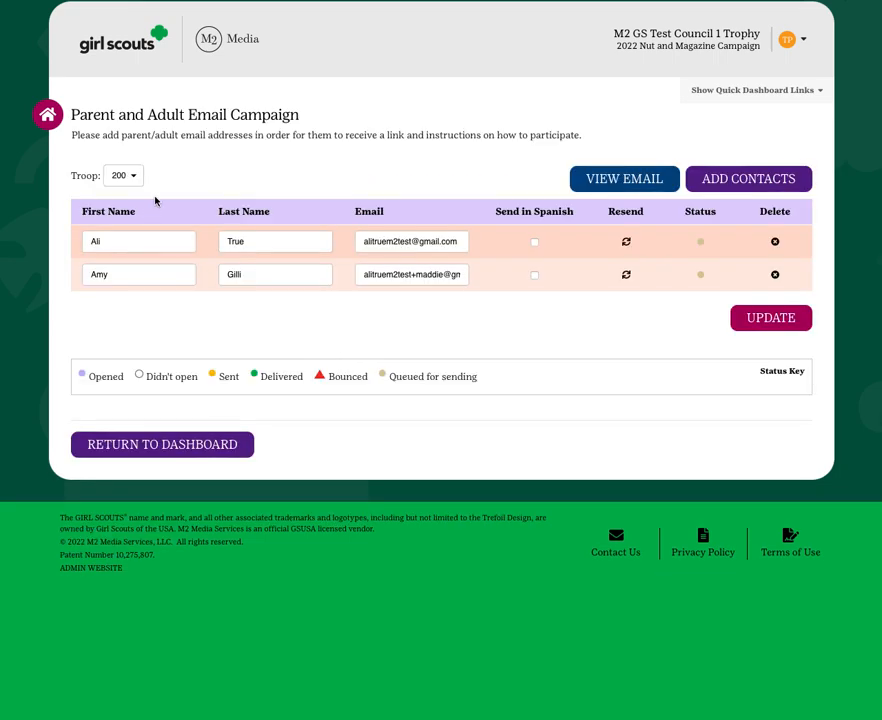
mouse_move(771, 211)
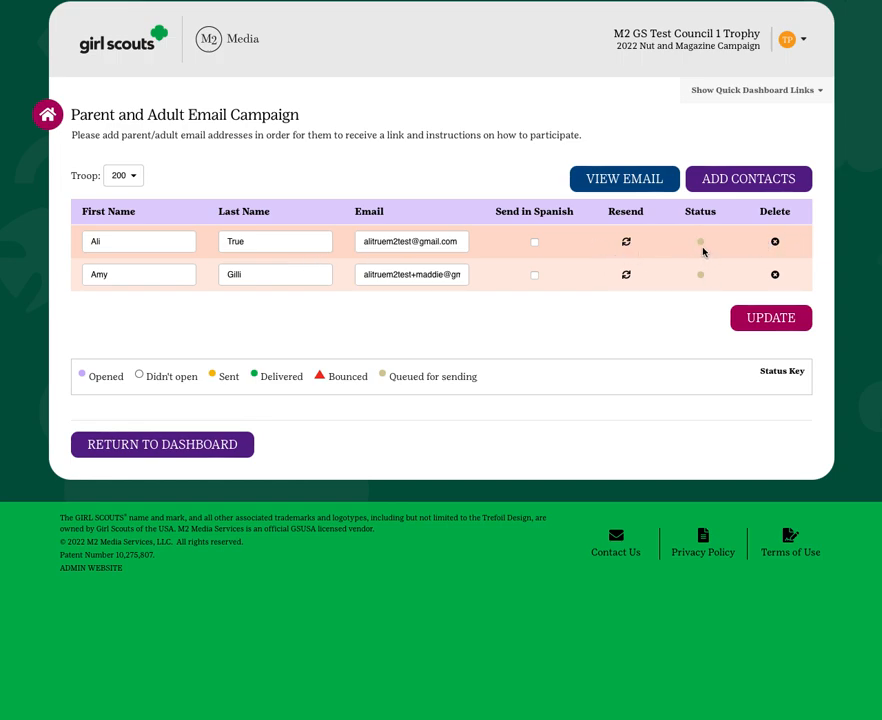
mouse_move(702, 280)
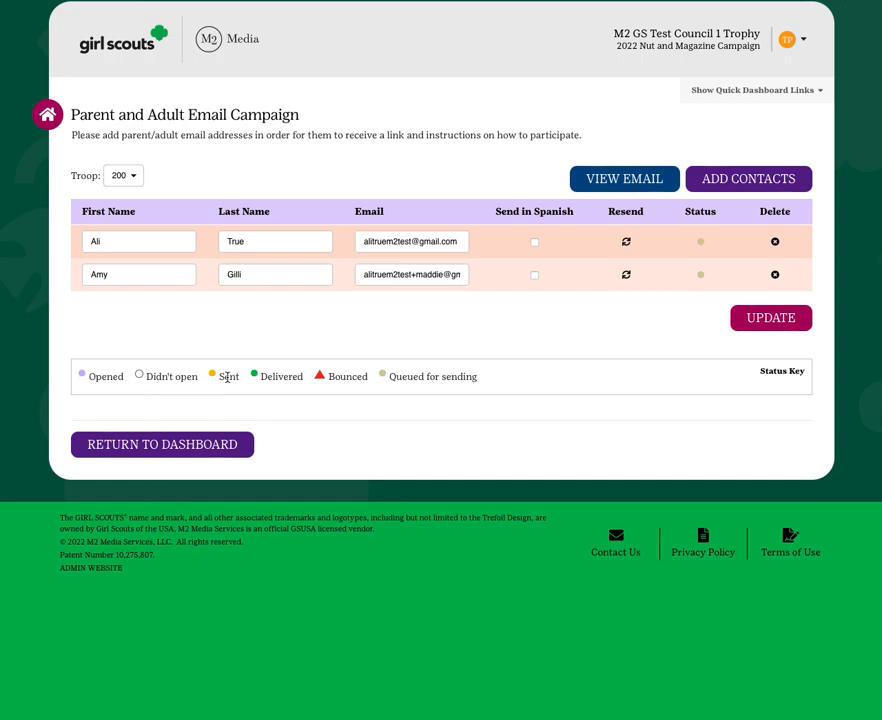
mouse_move(433, 359)
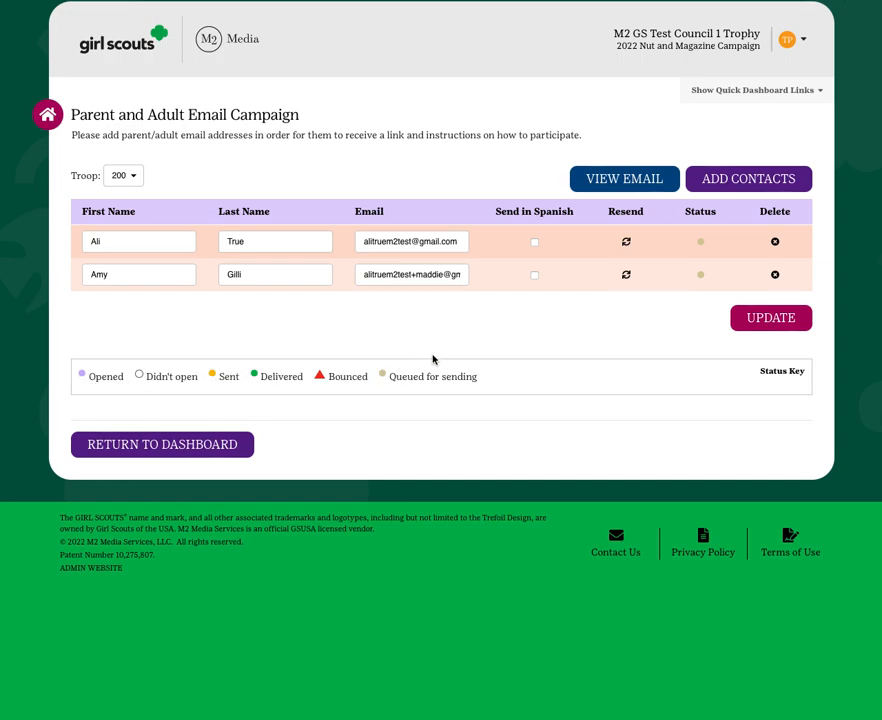
mouse_move(704, 285)
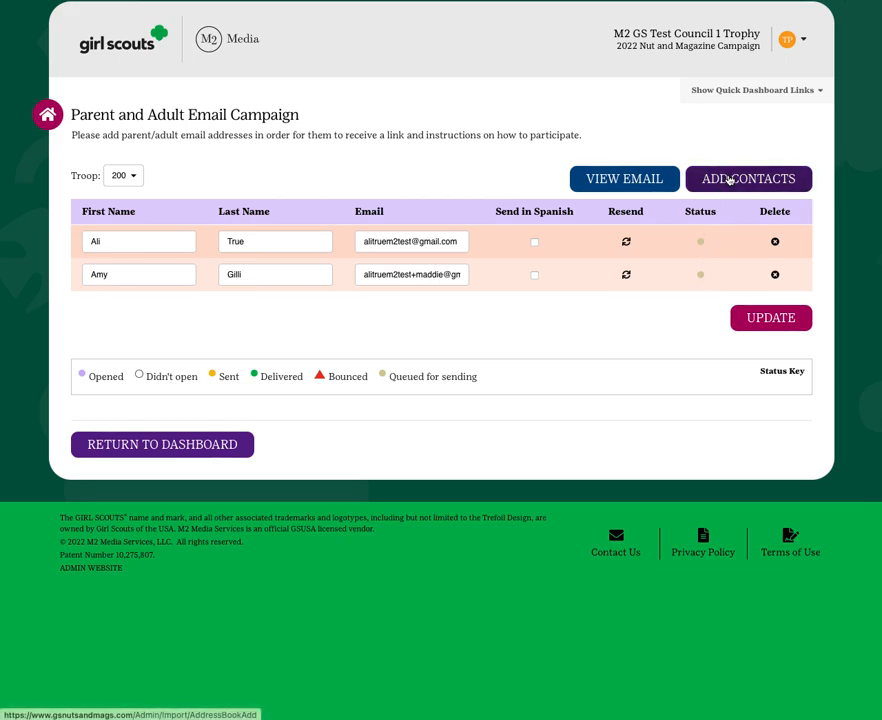
- Open the Add Parent / Guardian Emails form from Add Contacts
click(748, 178)
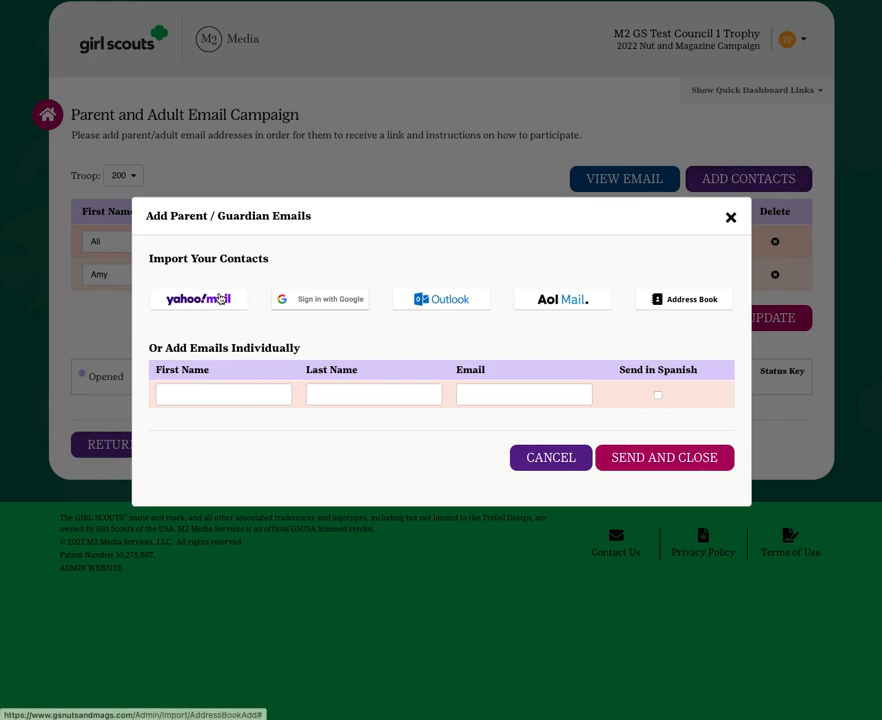
mouse_move(428, 298)
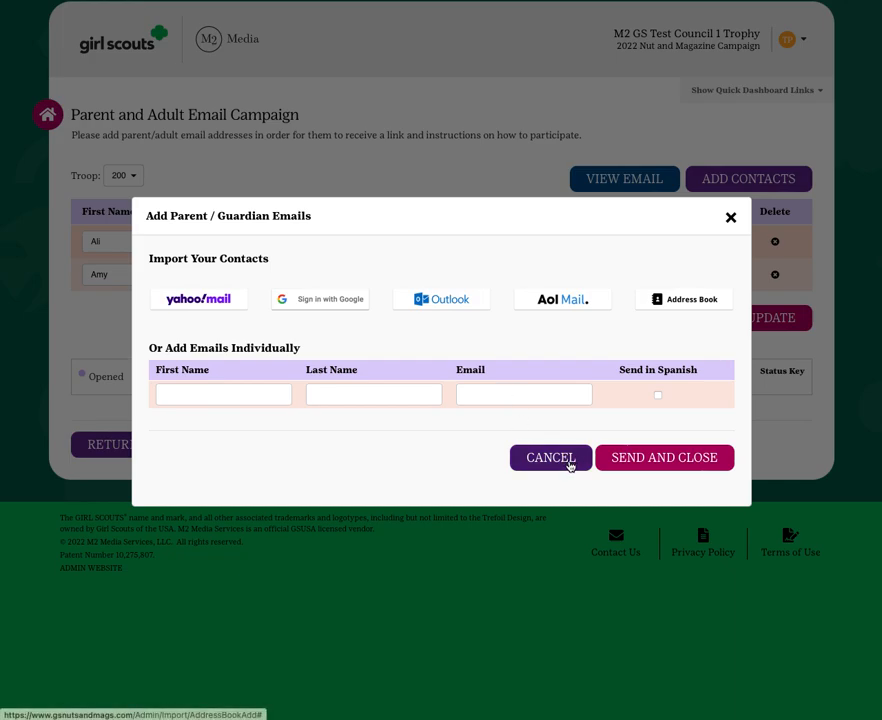
- Cancel the Add Parent / Guardian Emails form, leaving the two queued emails unchanged
click(550, 457)
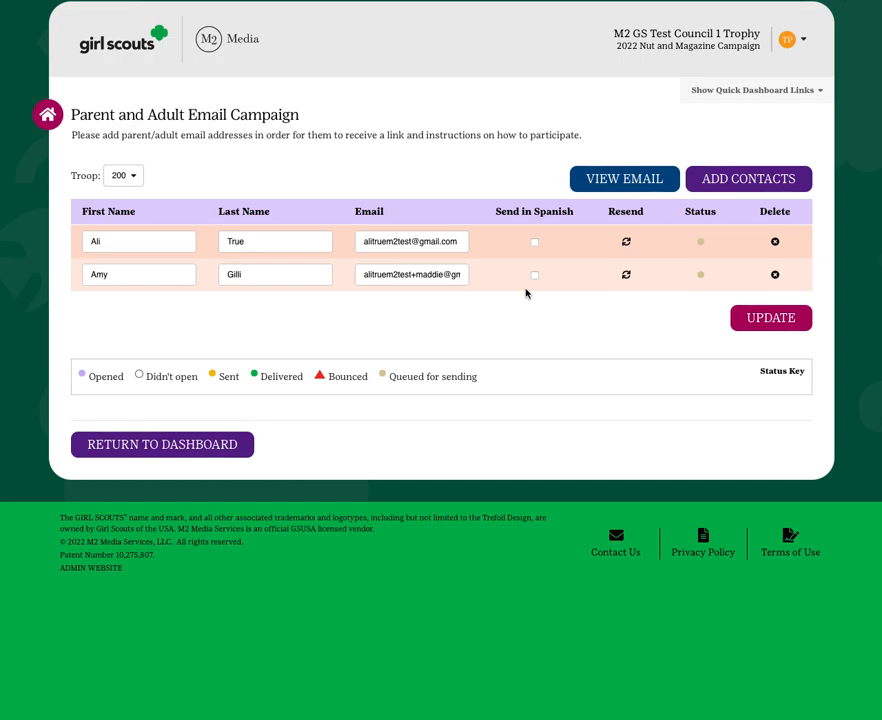
mouse_move(528, 235)
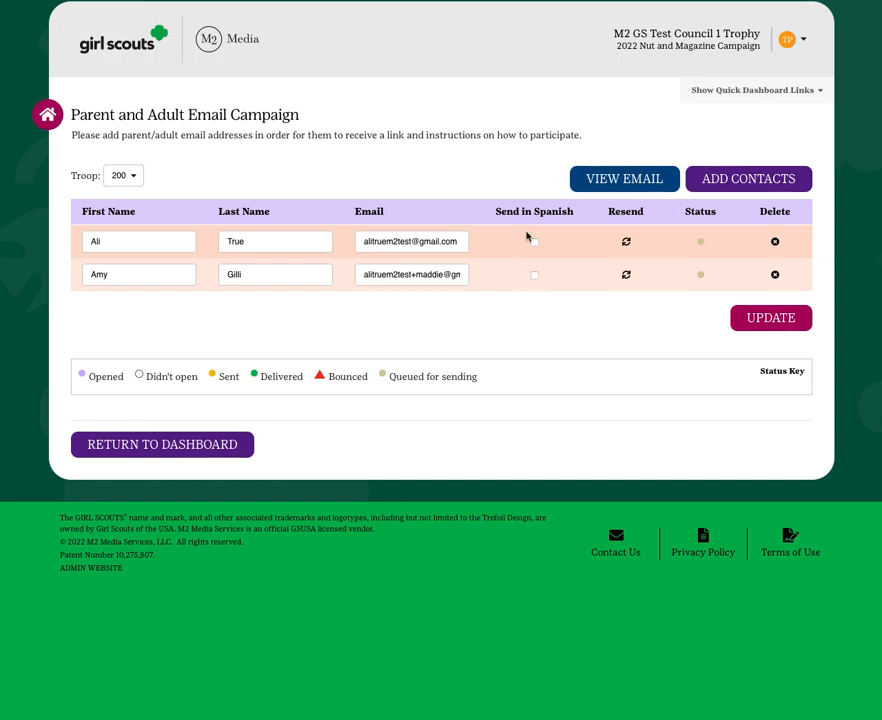
click(624, 178)
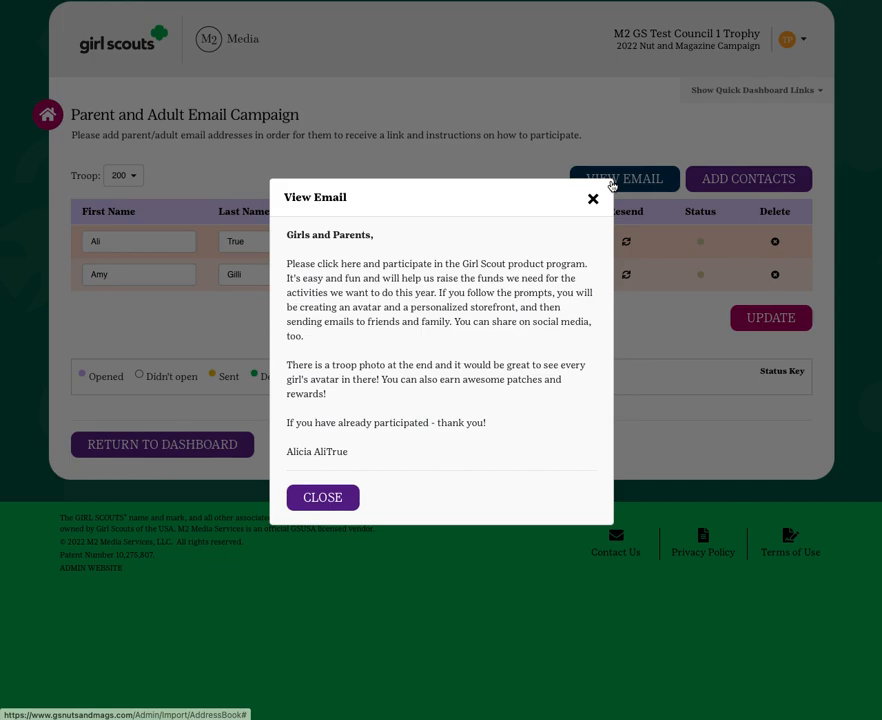
click(592, 199)
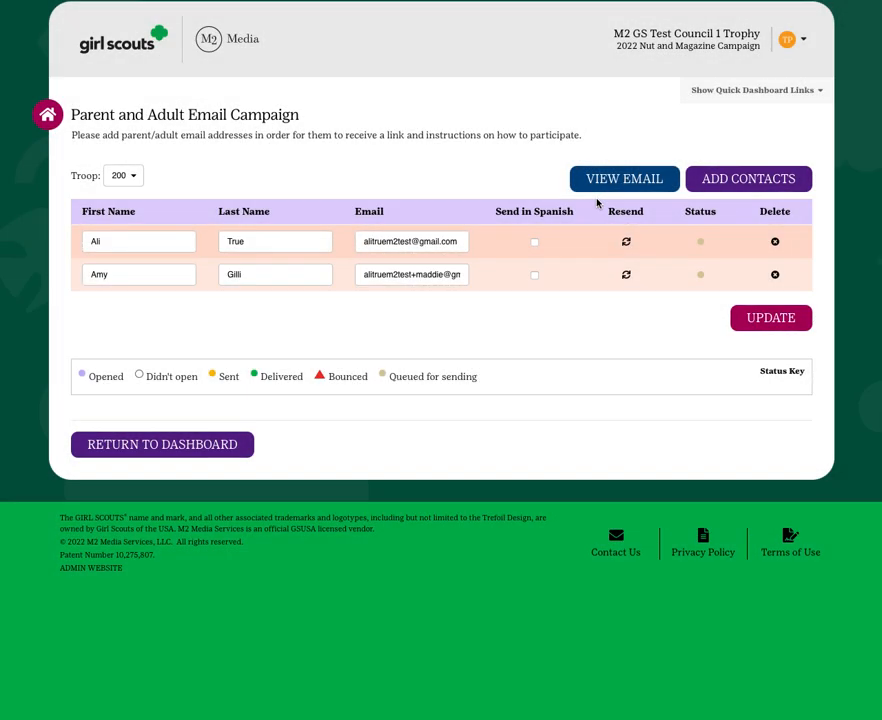